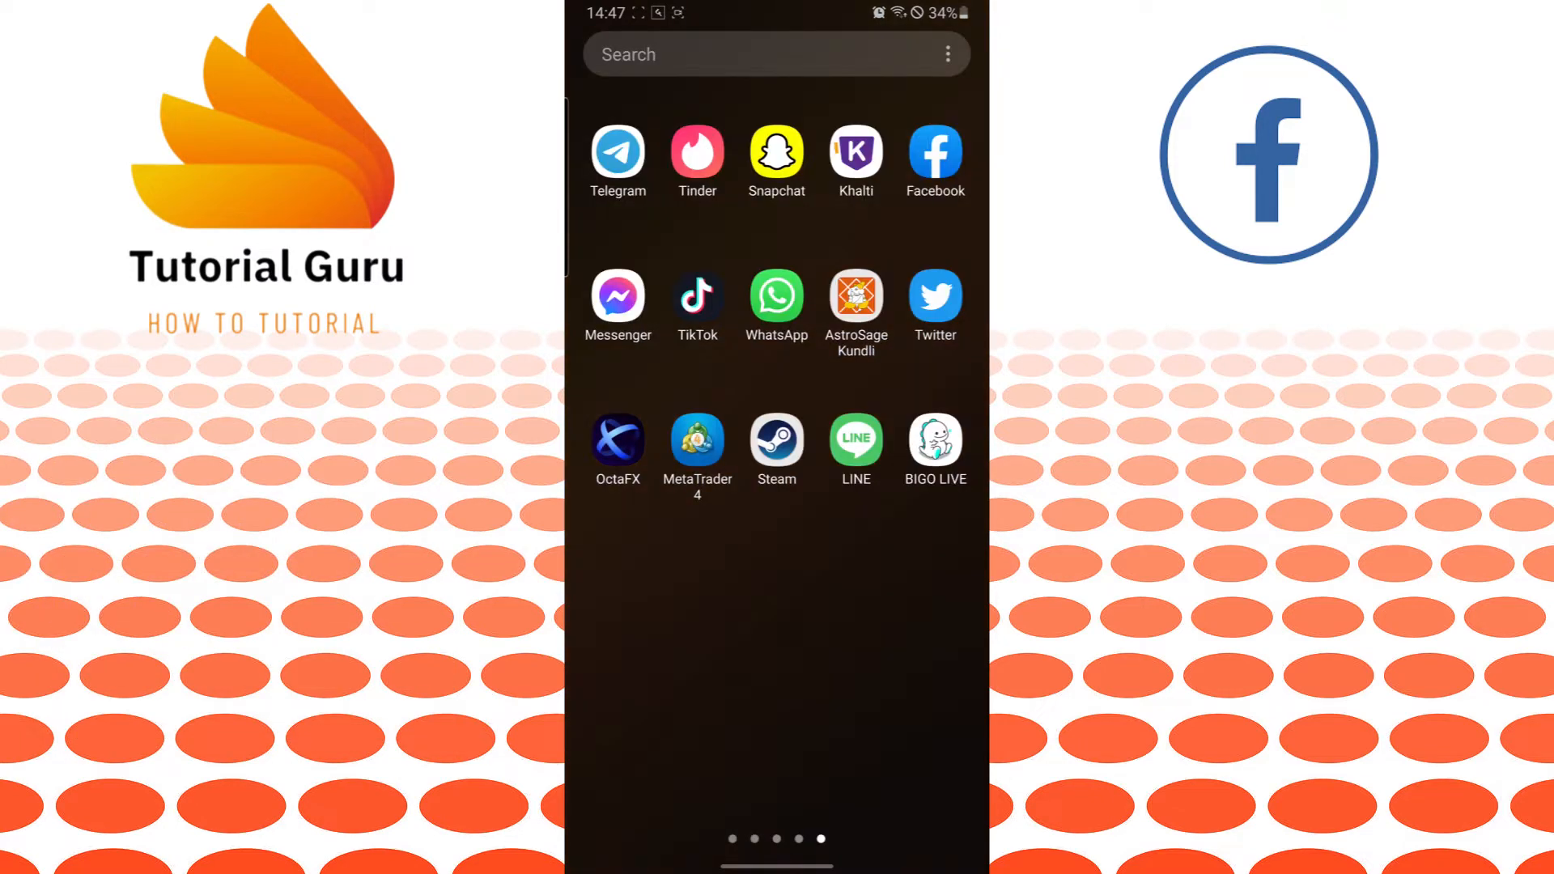
left_click(932, 156)
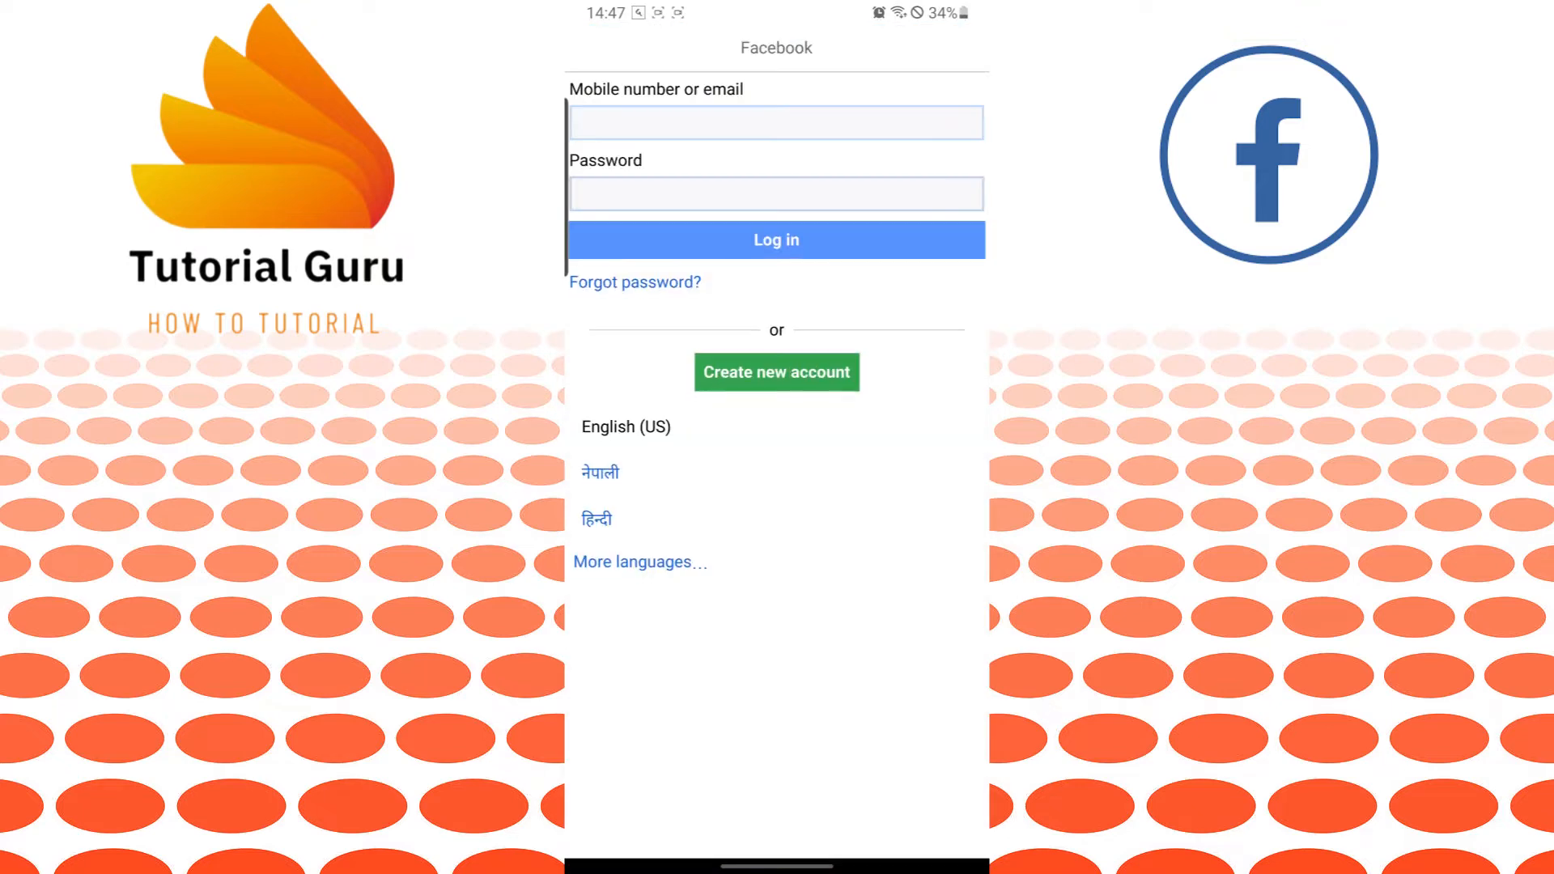
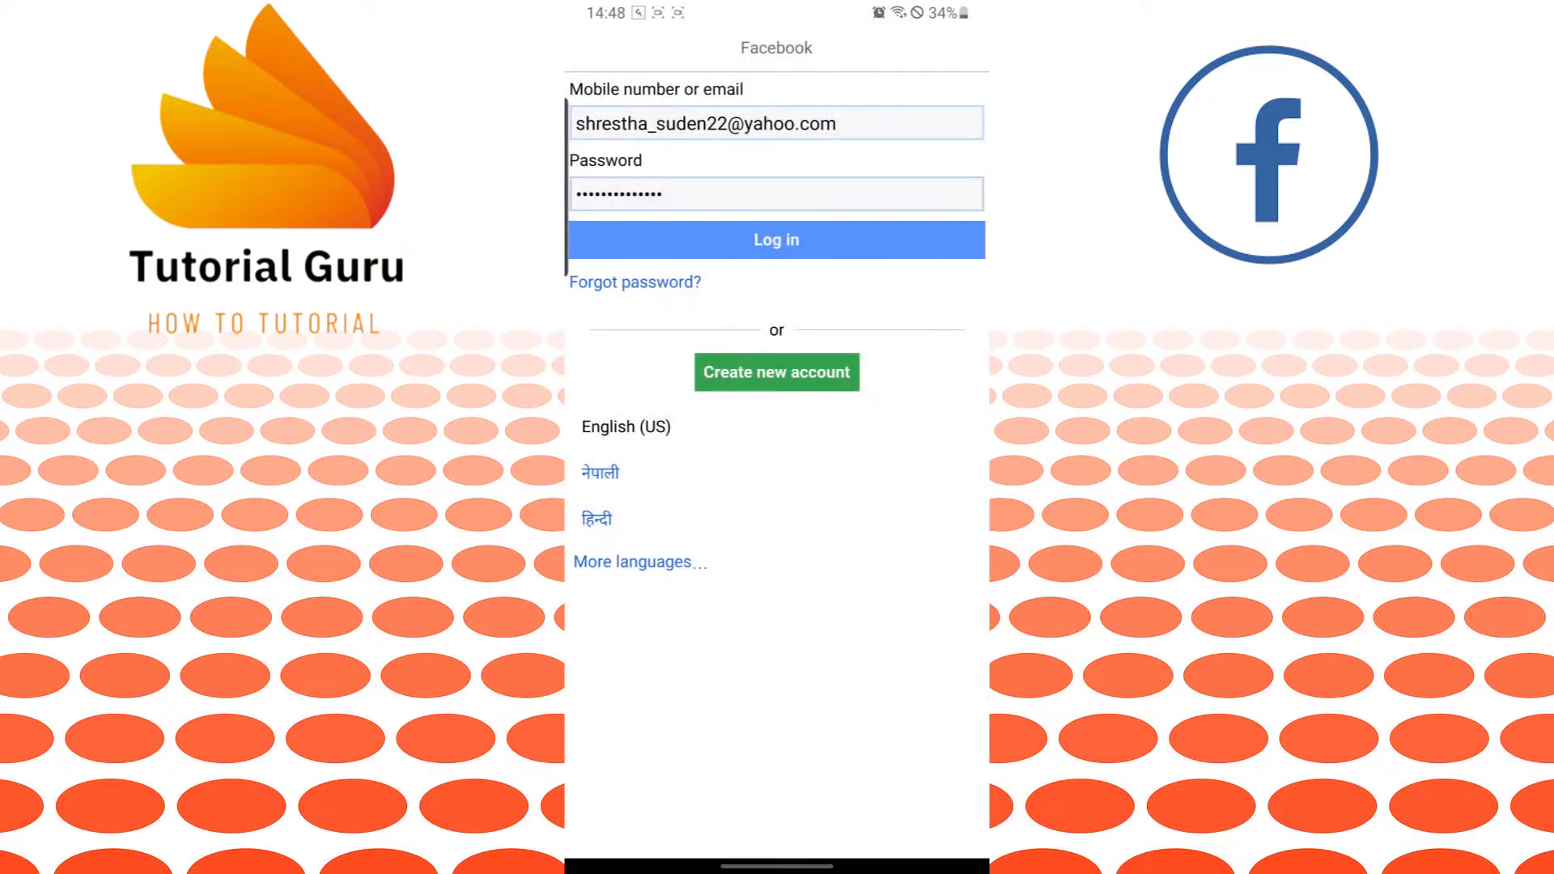
left_click(776, 123)
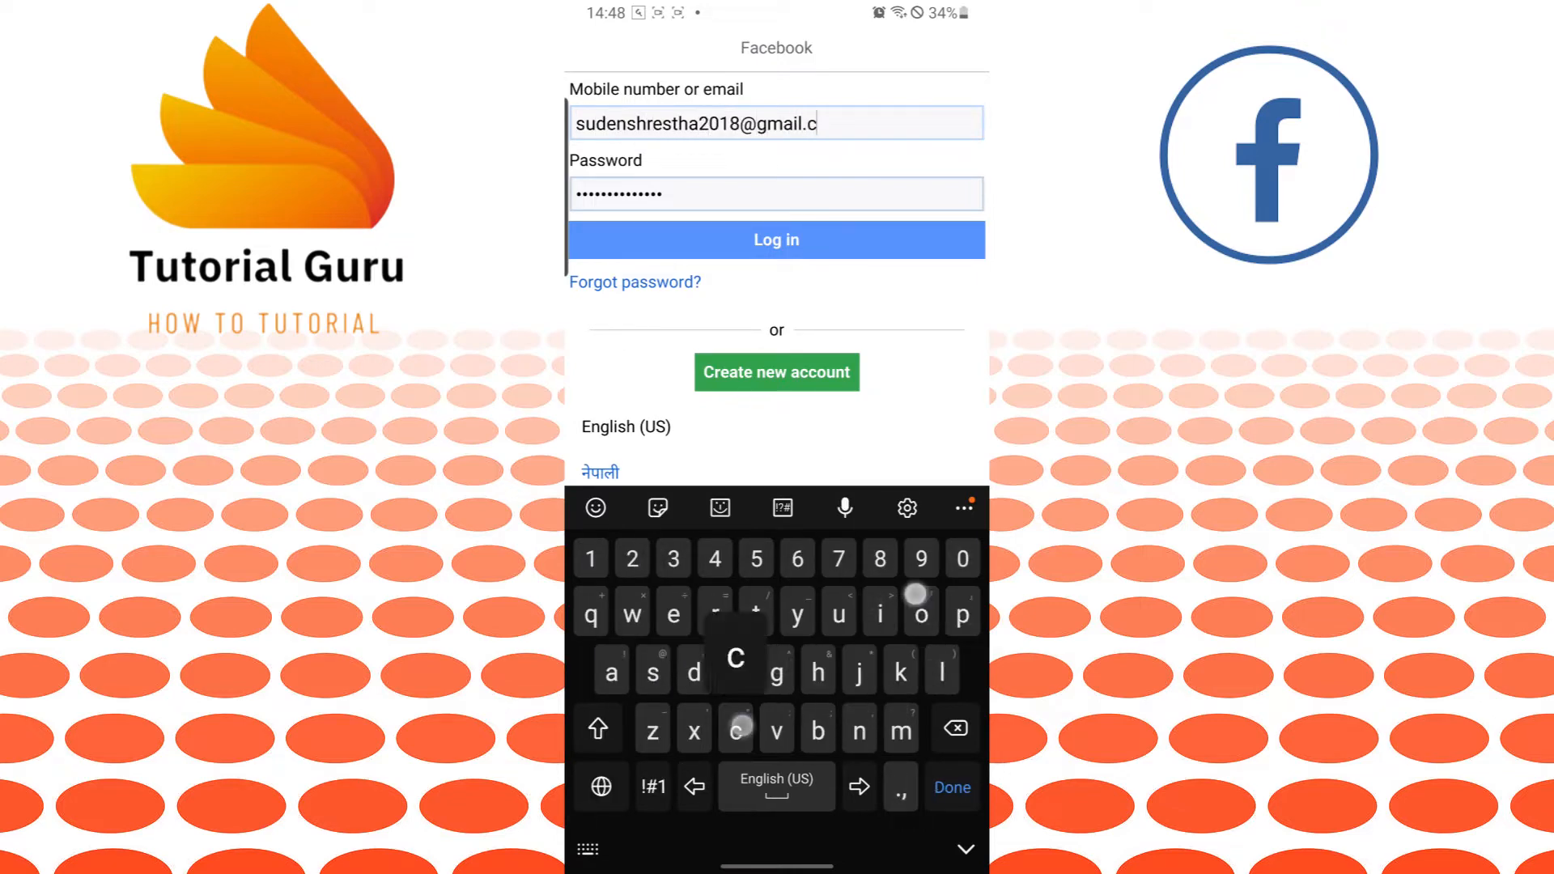
type("om")
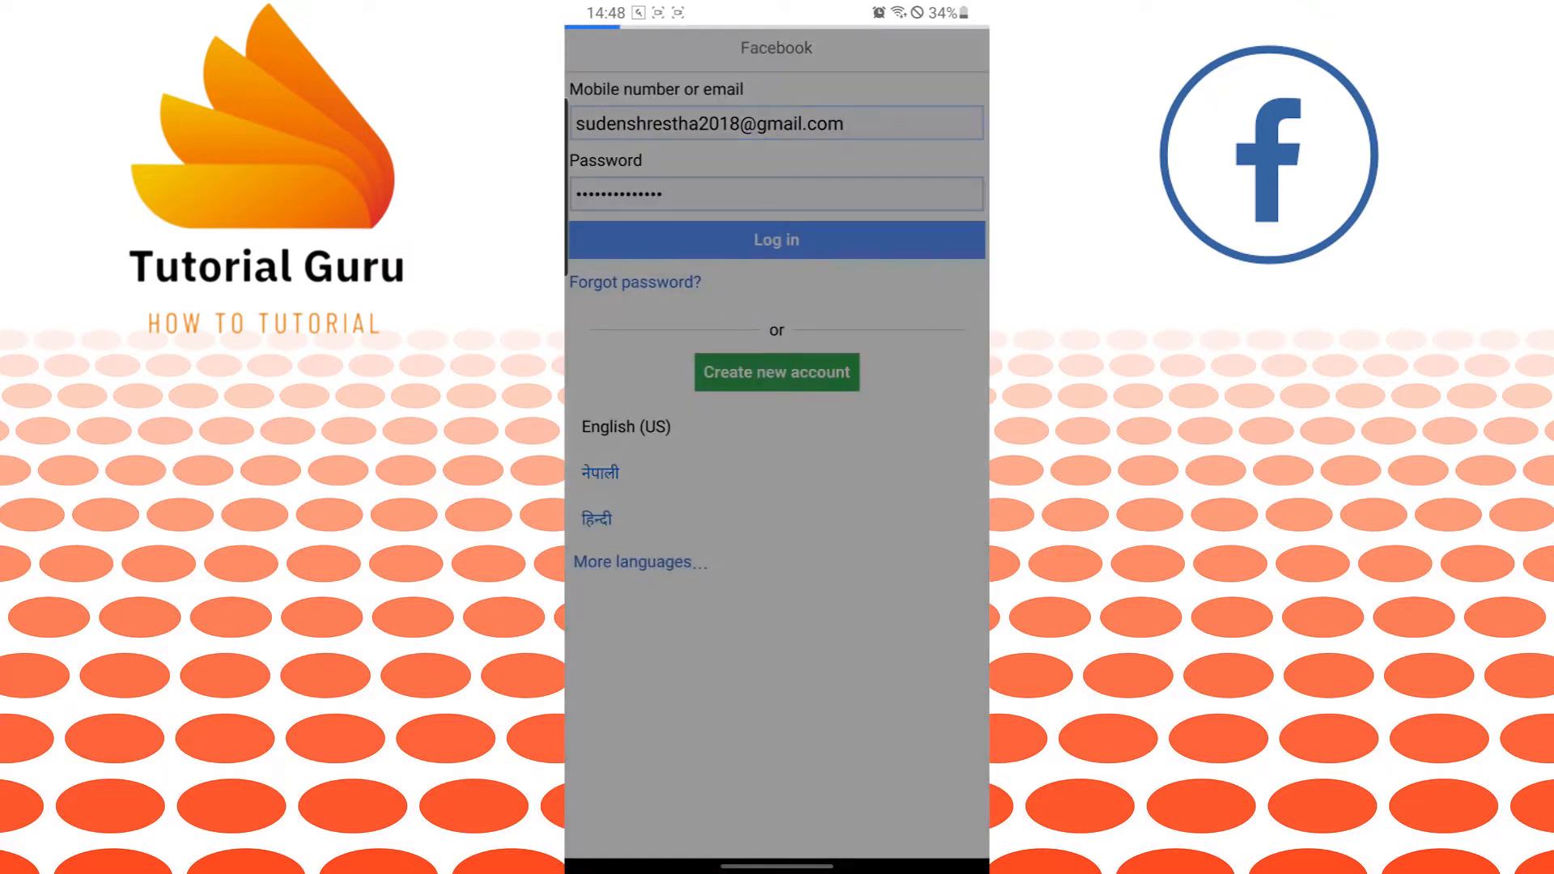
Submit the login, view other ways to get in, and choose an emailed code.
left_click(776, 239)
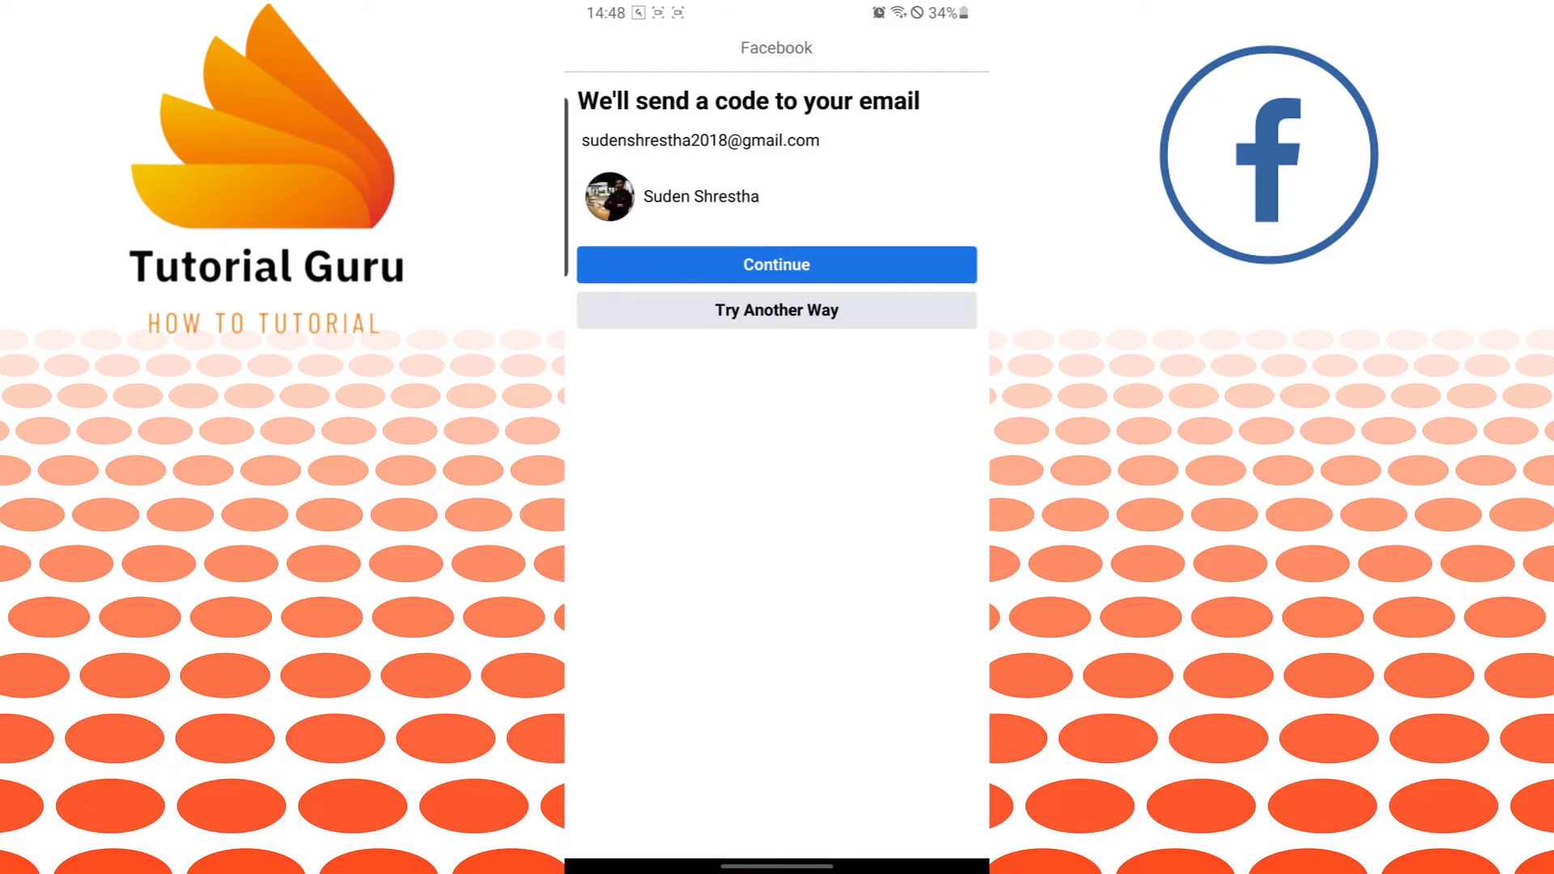
left_click(776, 310)
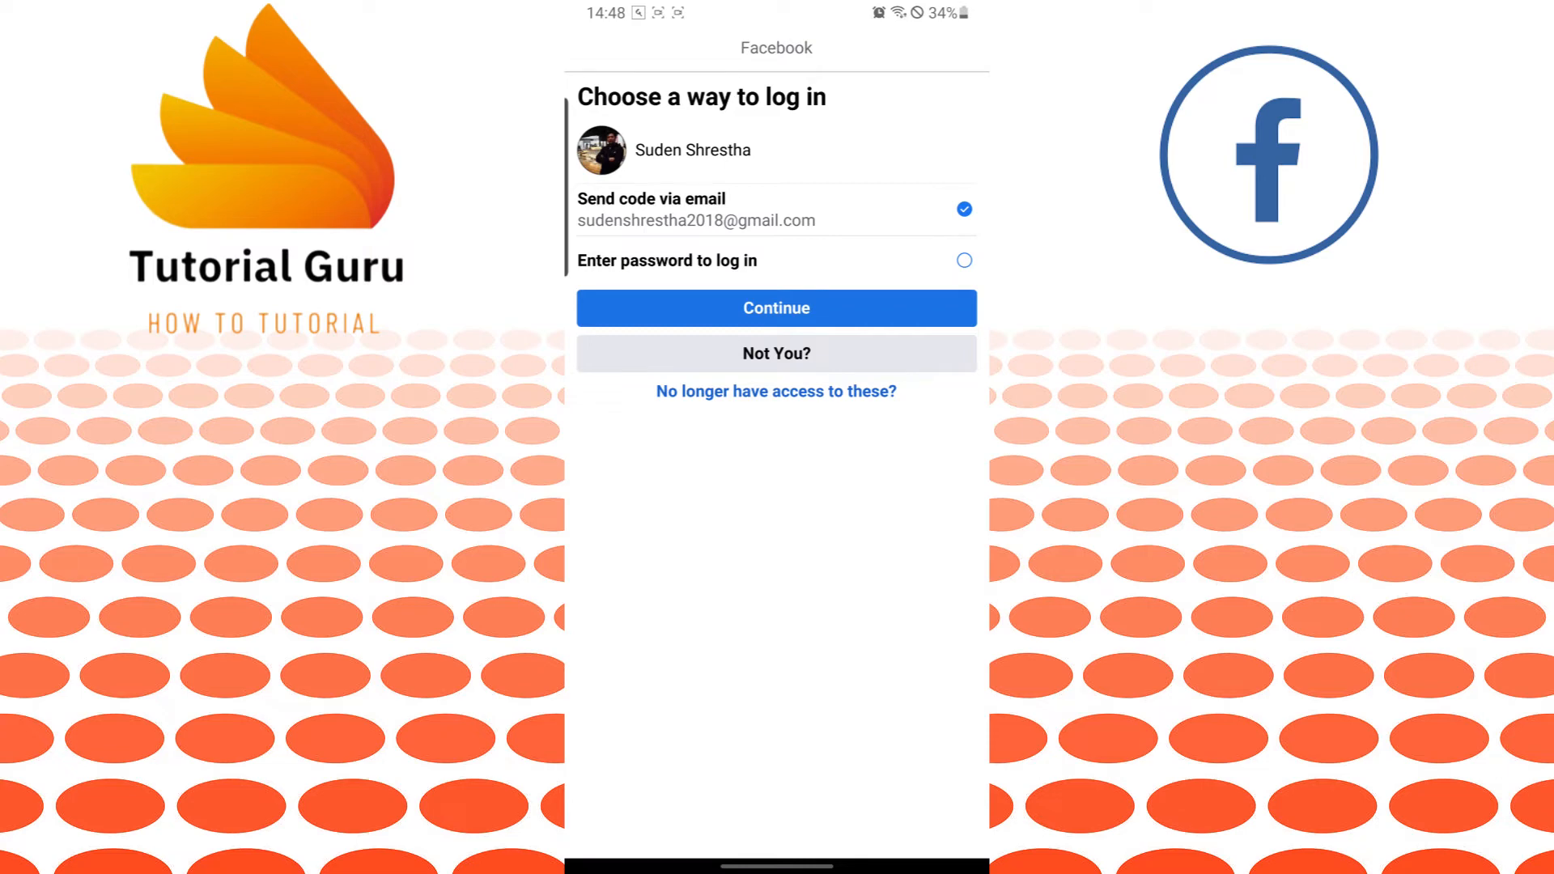
left_click(776, 307)
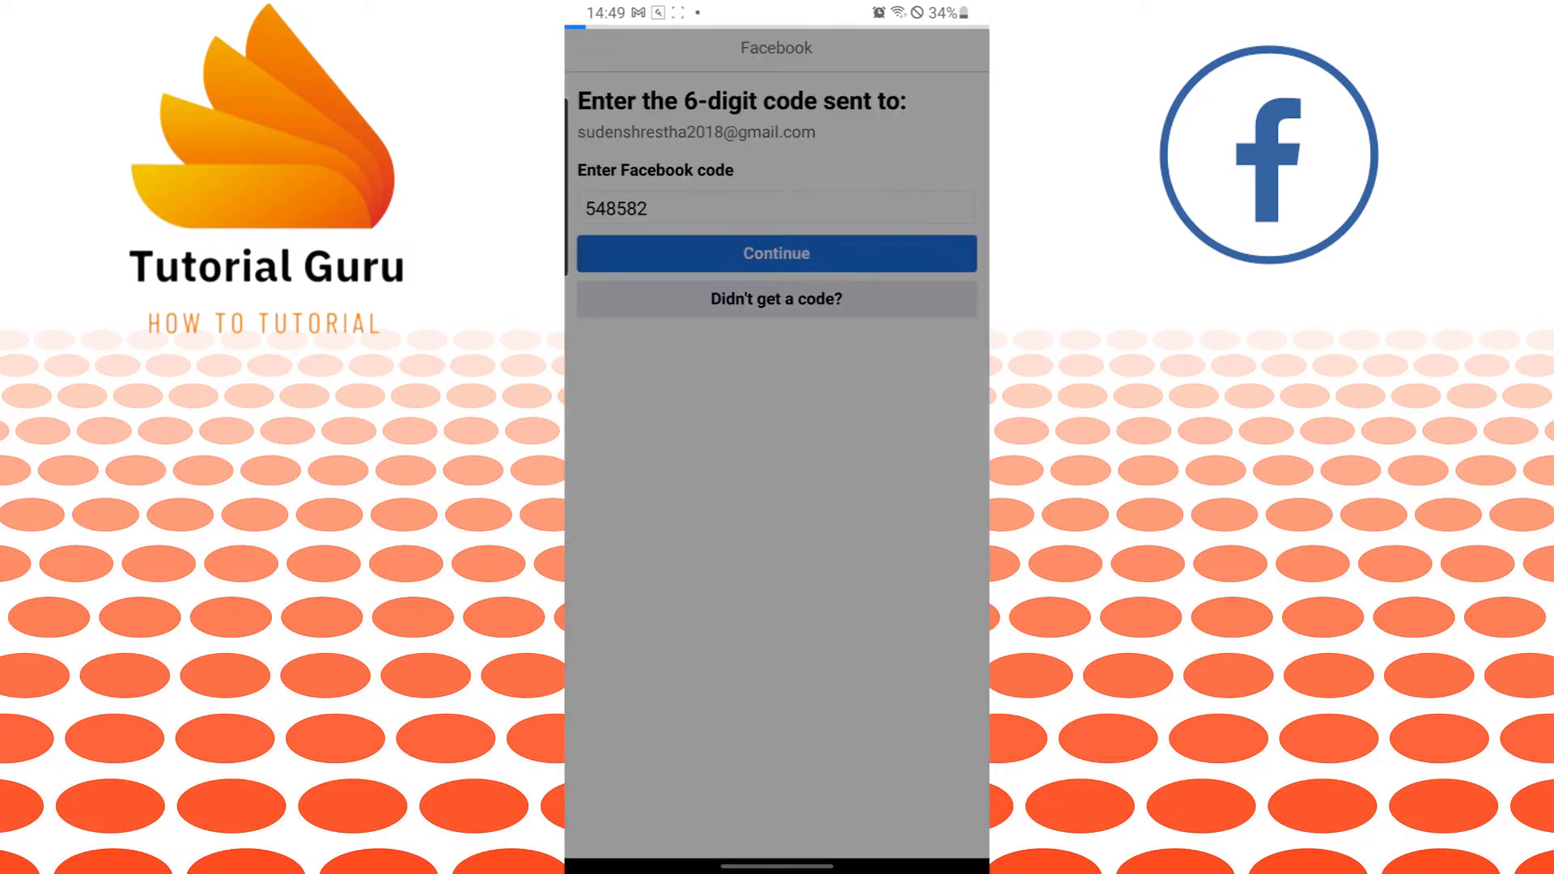
Submit the emailed 6-digit verification code.
left_click(776, 252)
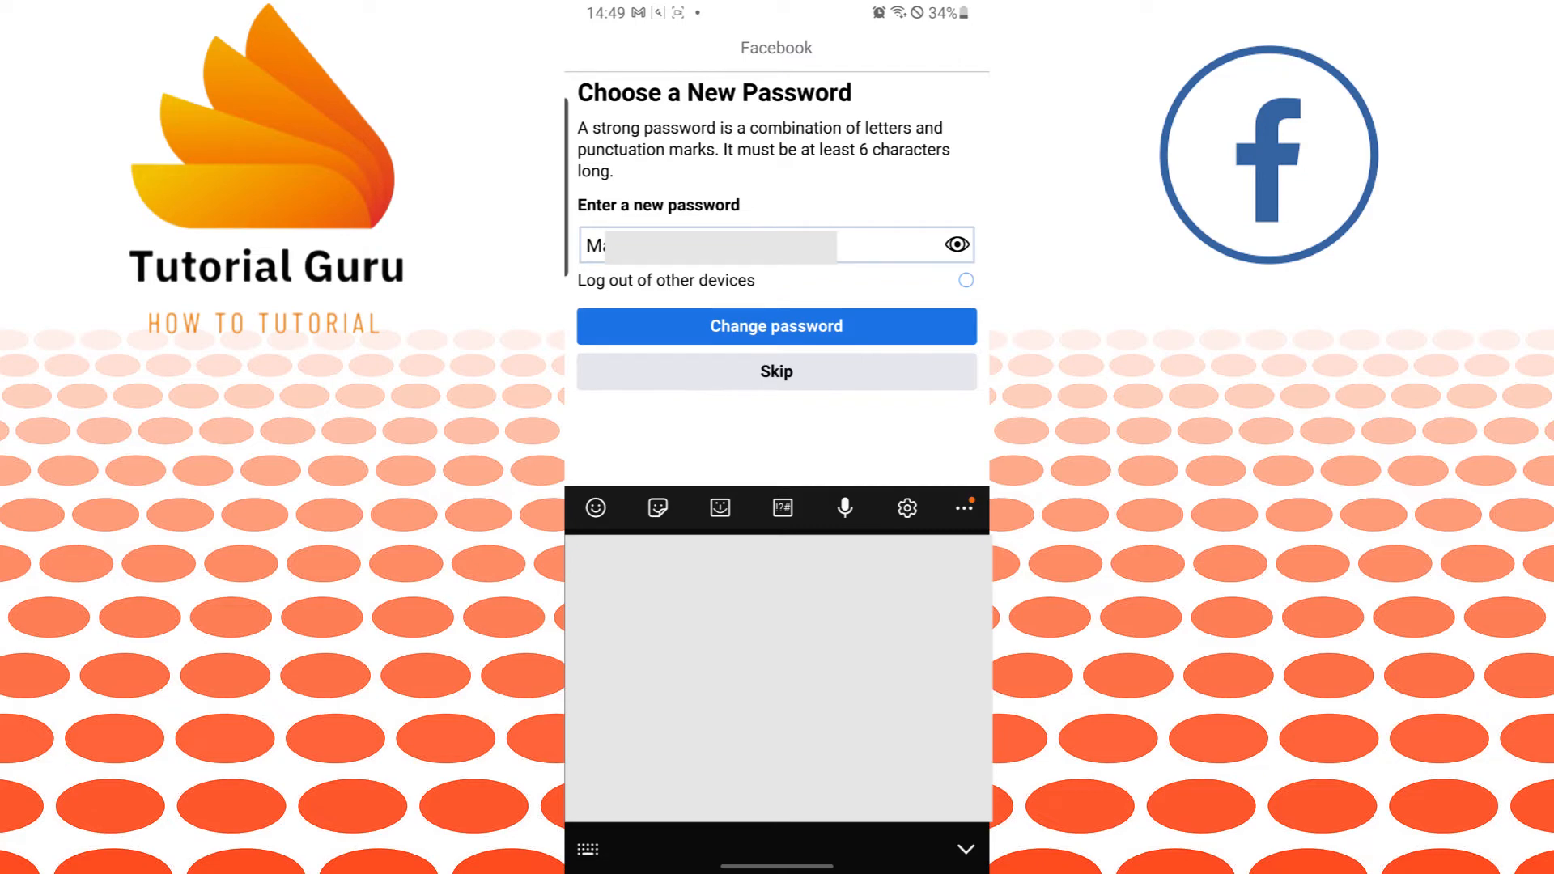
Save the new password with Change password to reach 'Save login info?'.
left_click(776, 326)
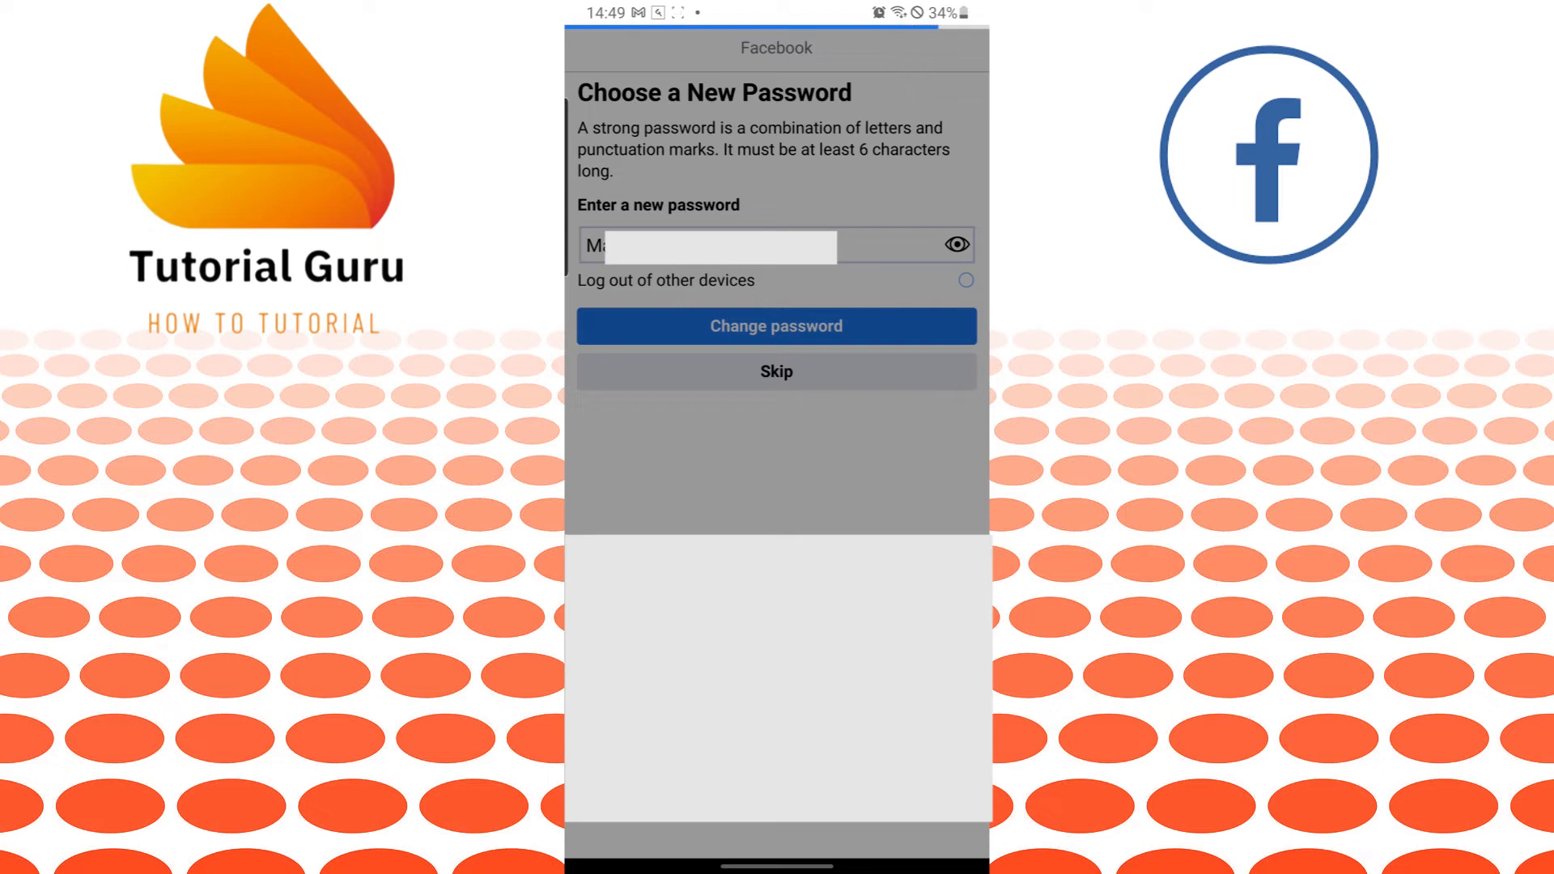
left_click(776, 326)
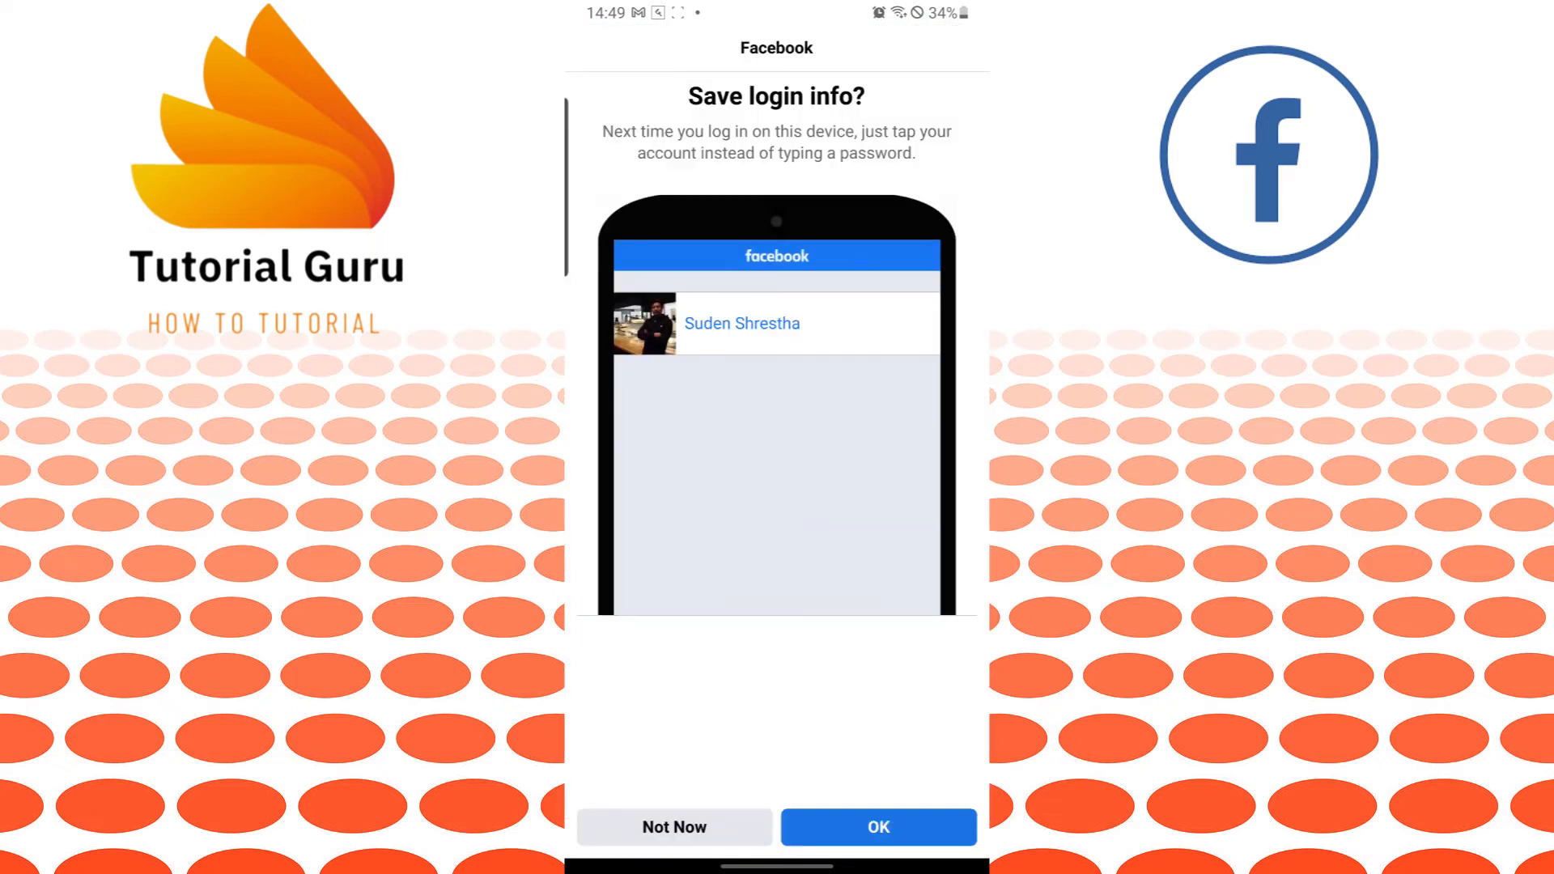